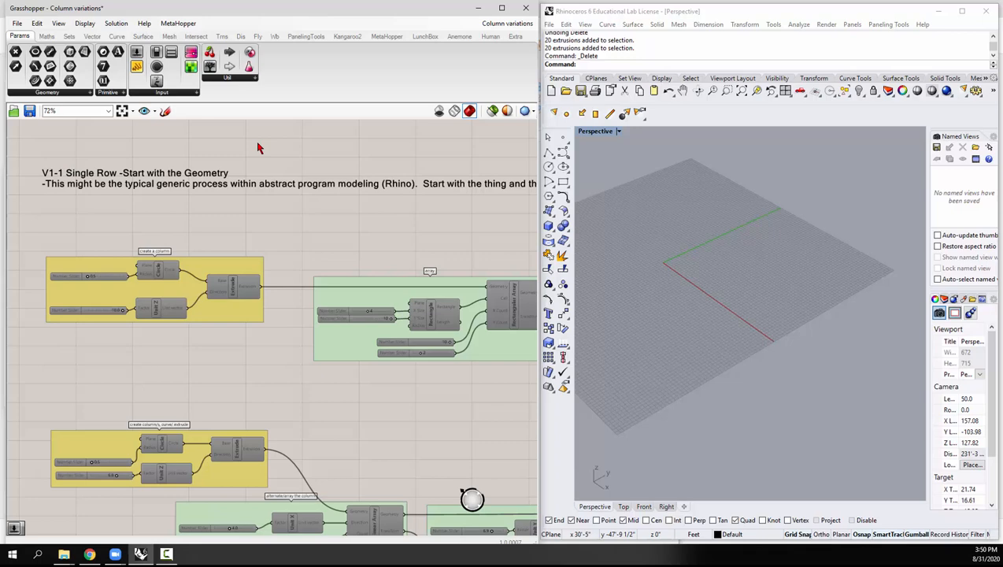
# Zoom out the Grasshopper canvas to see the whole column-variations definition.
pyautogui.scroll(-3)
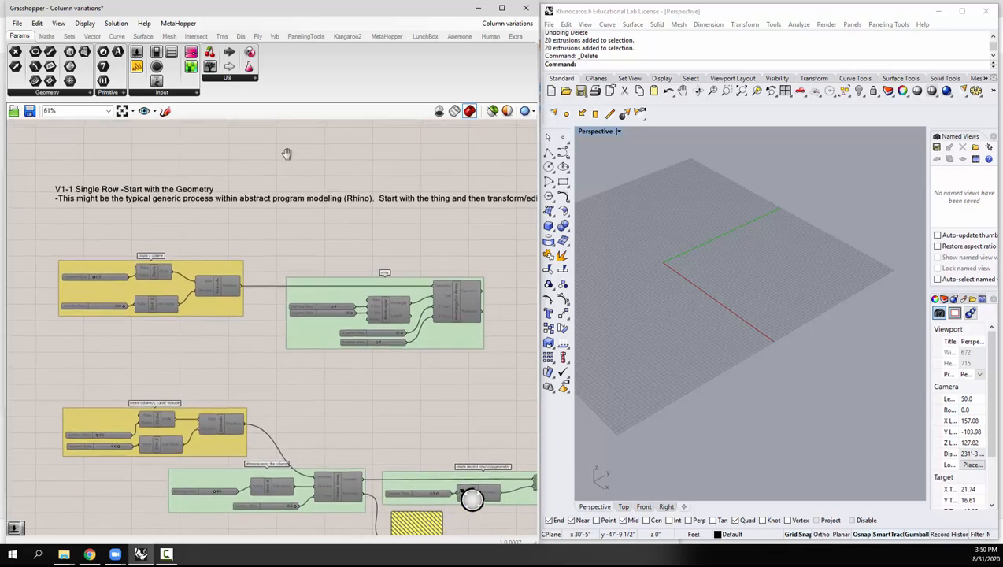
pyautogui.moveTo(229, 181)
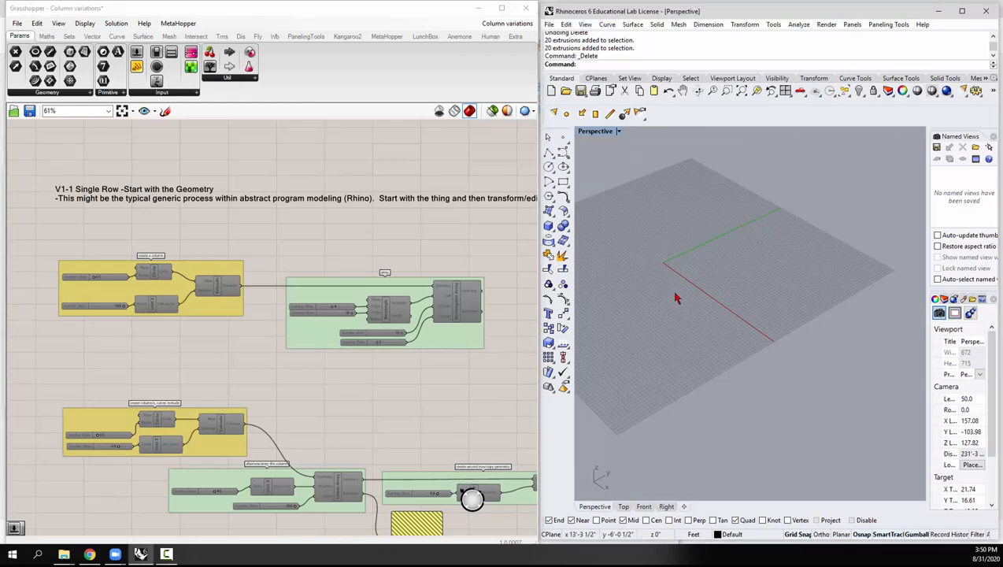
pyautogui.moveTo(682, 207)
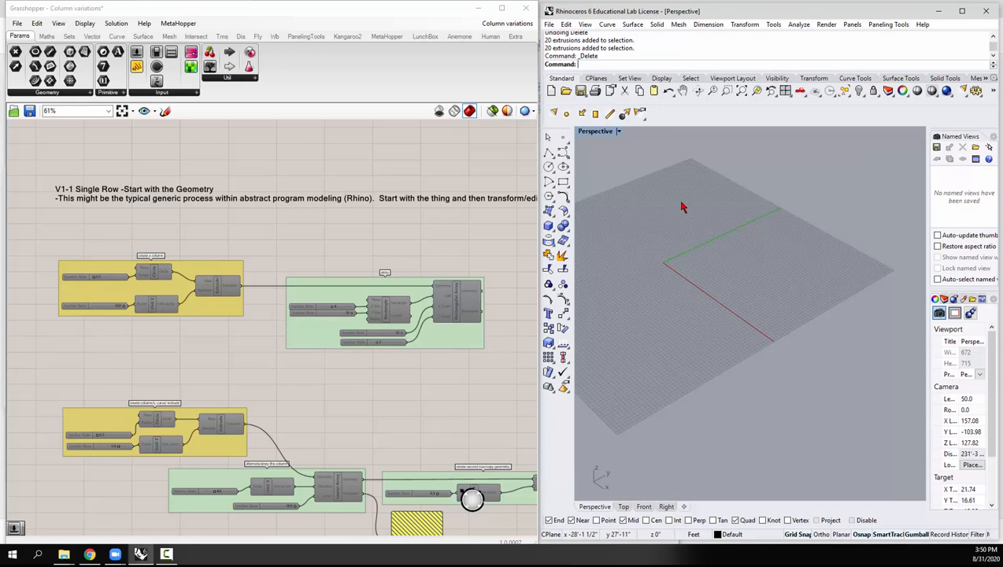
pyautogui.moveTo(581, 218)
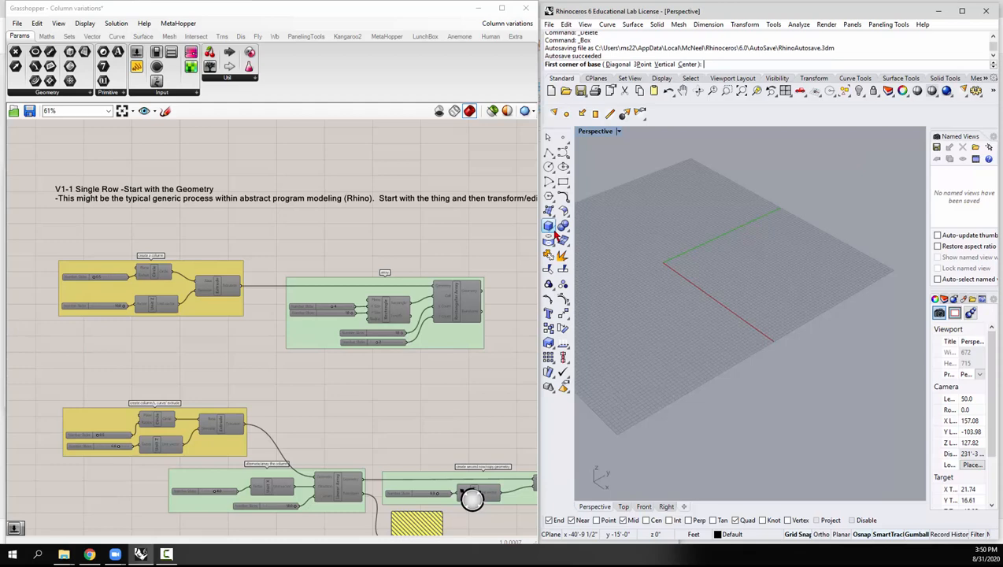
# Choose the Cylinder tool from Rhino's Solid flyout.
pyautogui.click(549, 230)
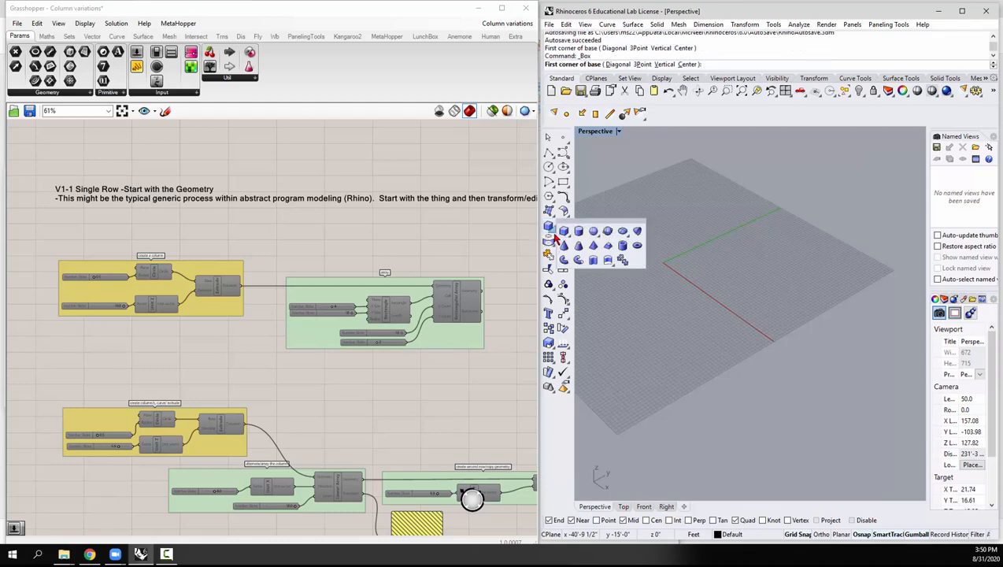
pyautogui.click(564, 229)
pyautogui.write('10')
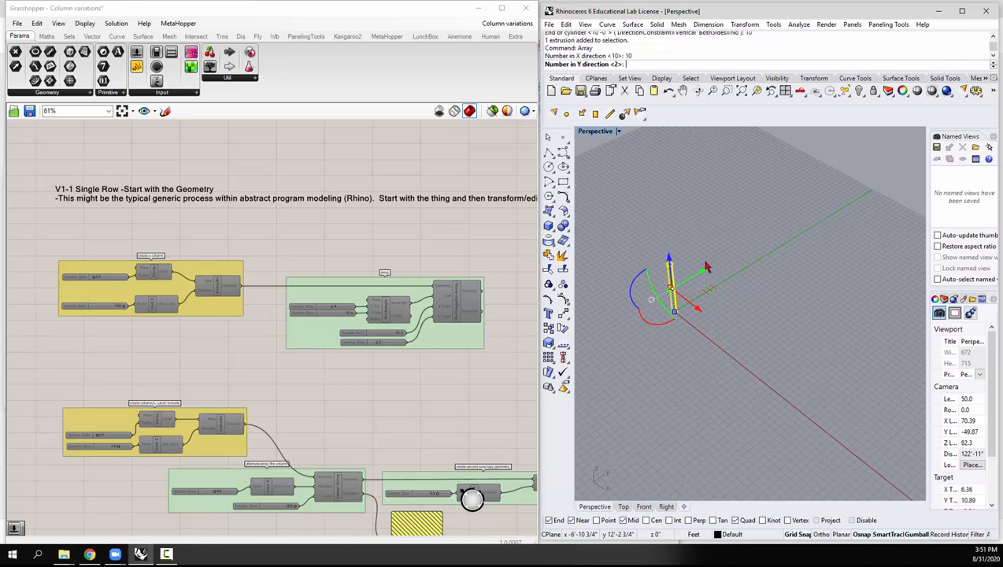
# Finish the array with Y count 2, X spacing 4 and Y spacing 10.
pyautogui.write('2')
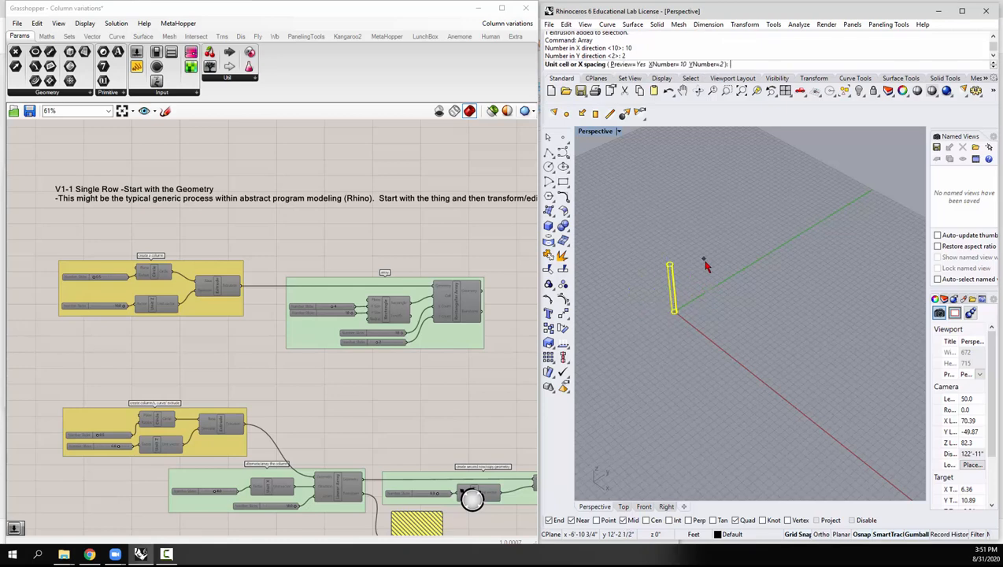
pyautogui.write('4')
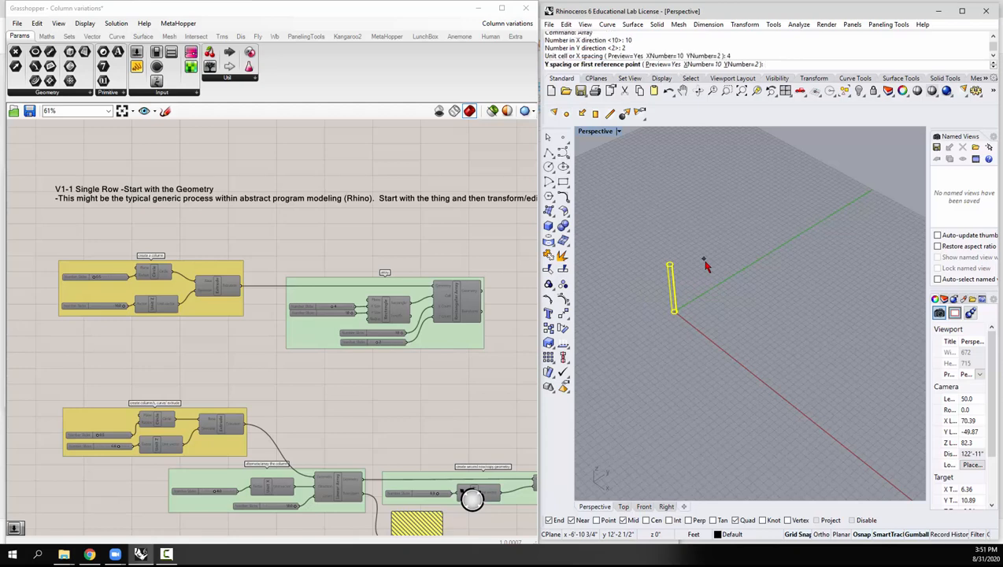
pyautogui.write('10')
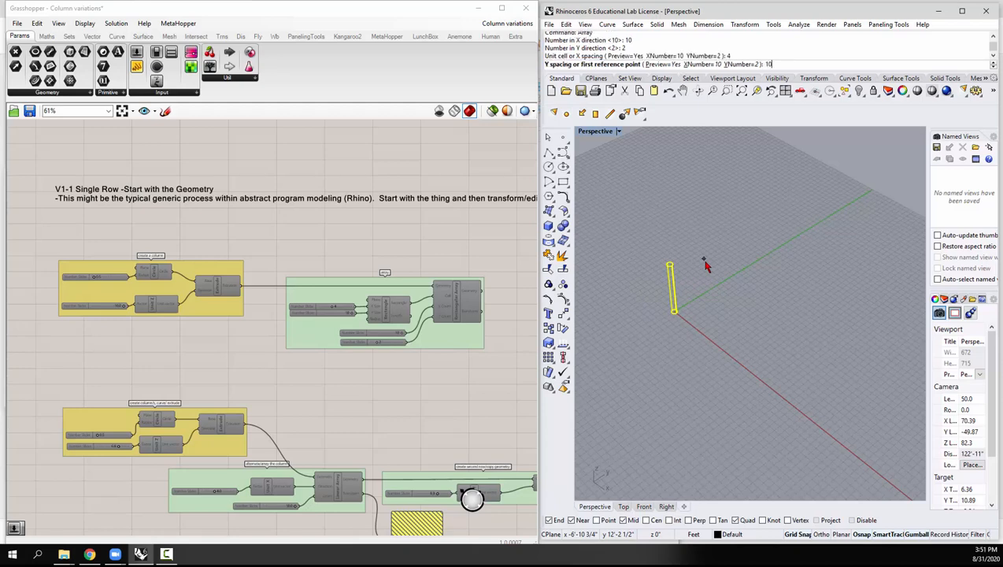
pyautogui.press('Return')
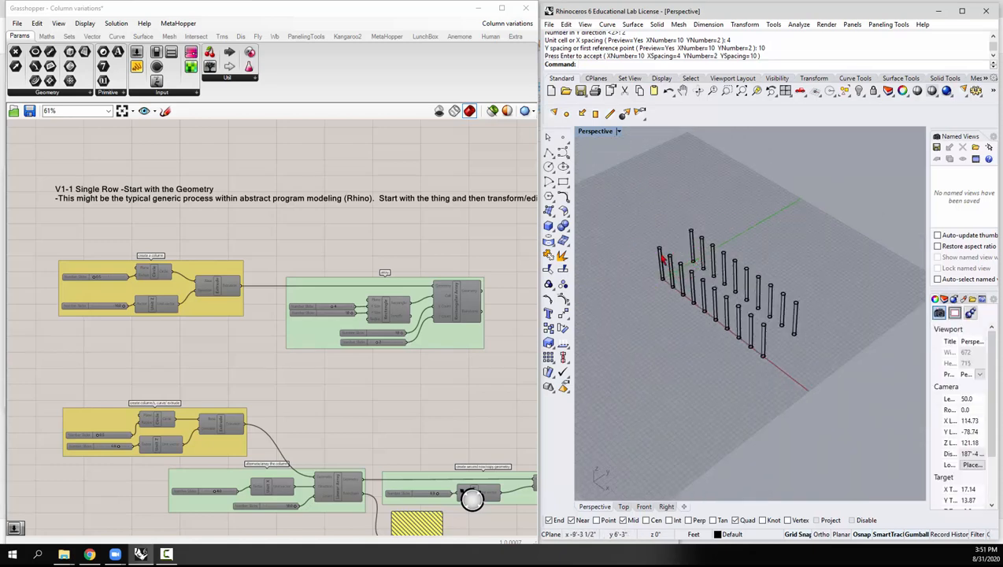
pyautogui.moveTo(771, 297)
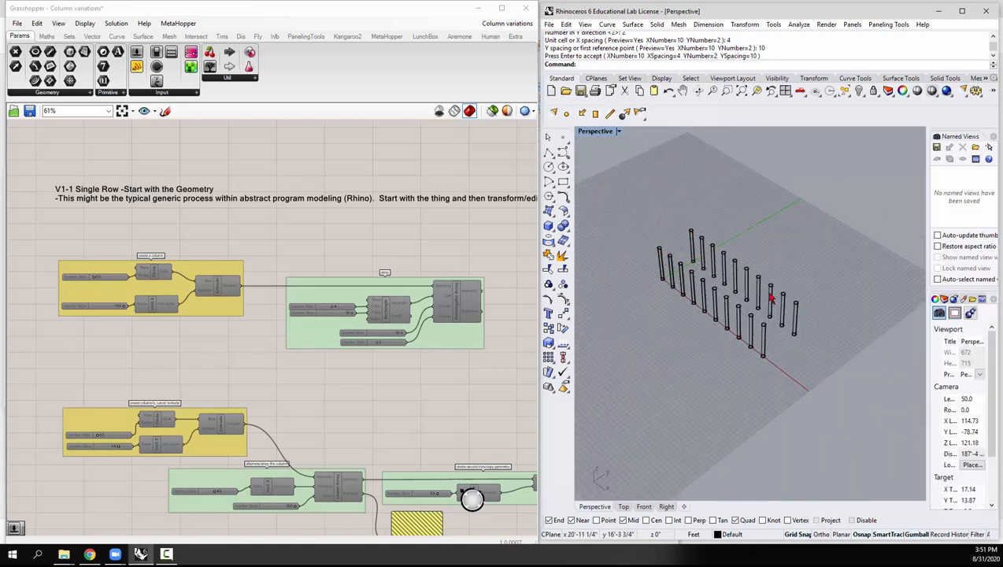
pyautogui.moveTo(774, 348)
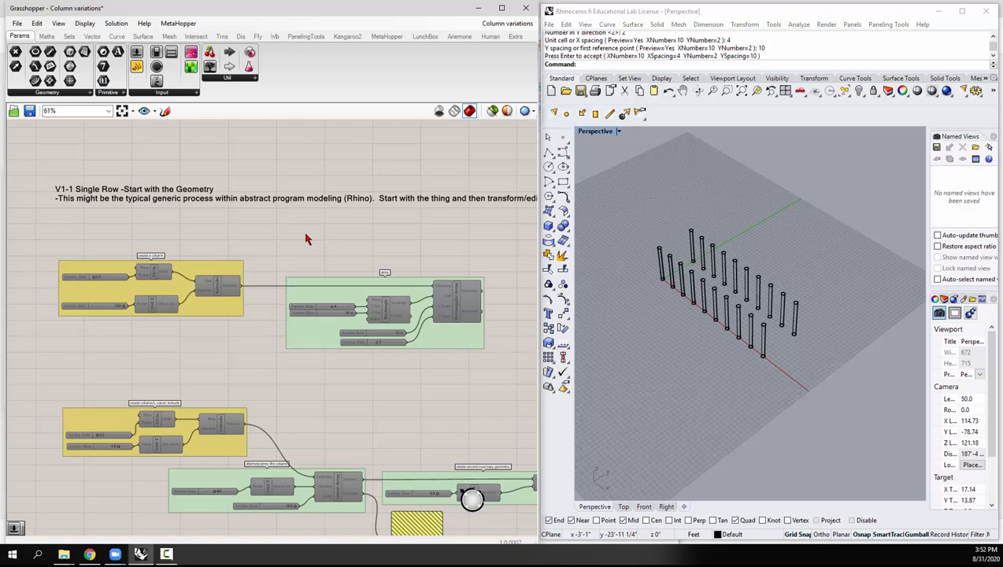
pyautogui.moveTo(181, 183)
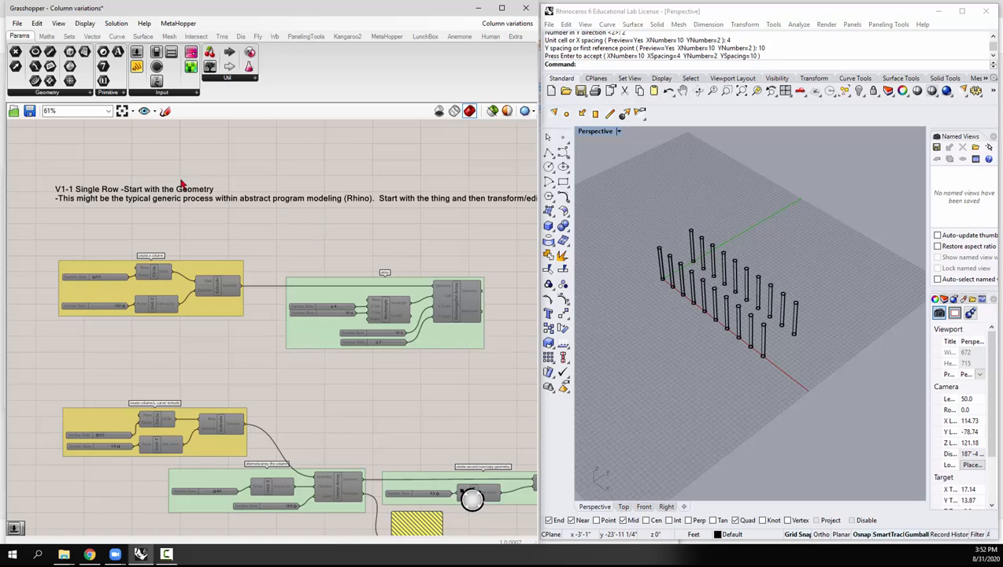
pyautogui.moveTo(89, 201)
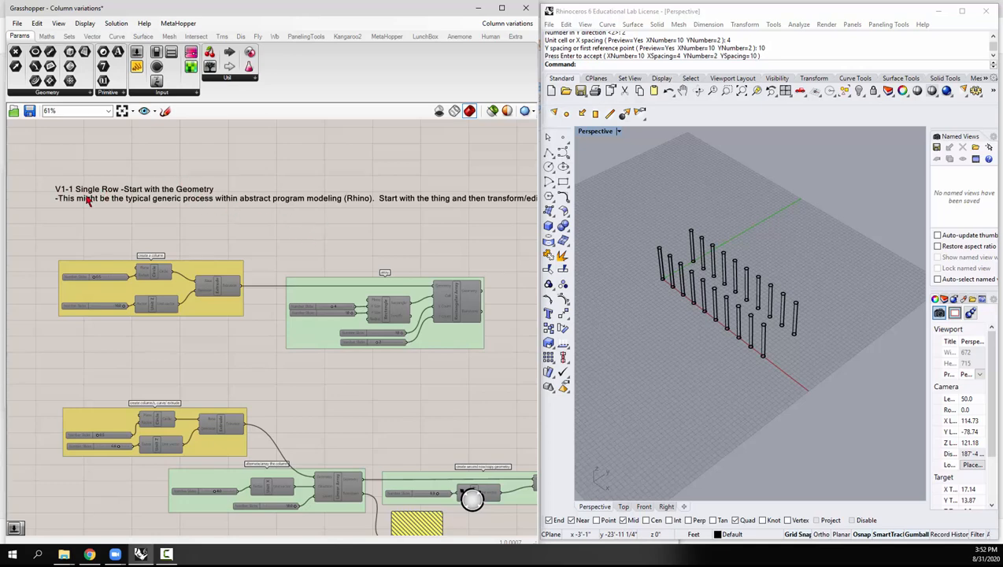
pyautogui.moveTo(425, 223)
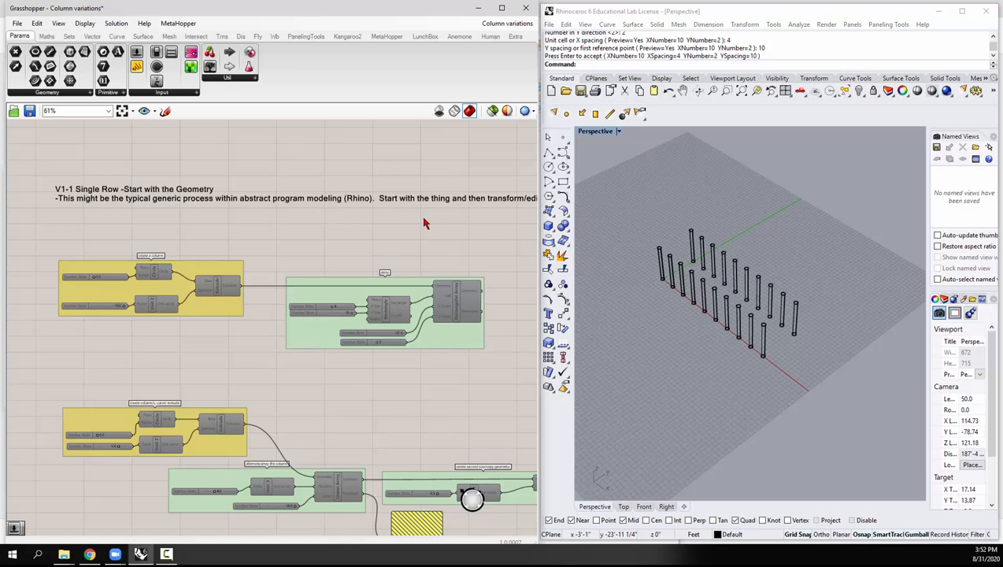
pyautogui.moveTo(110, 236)
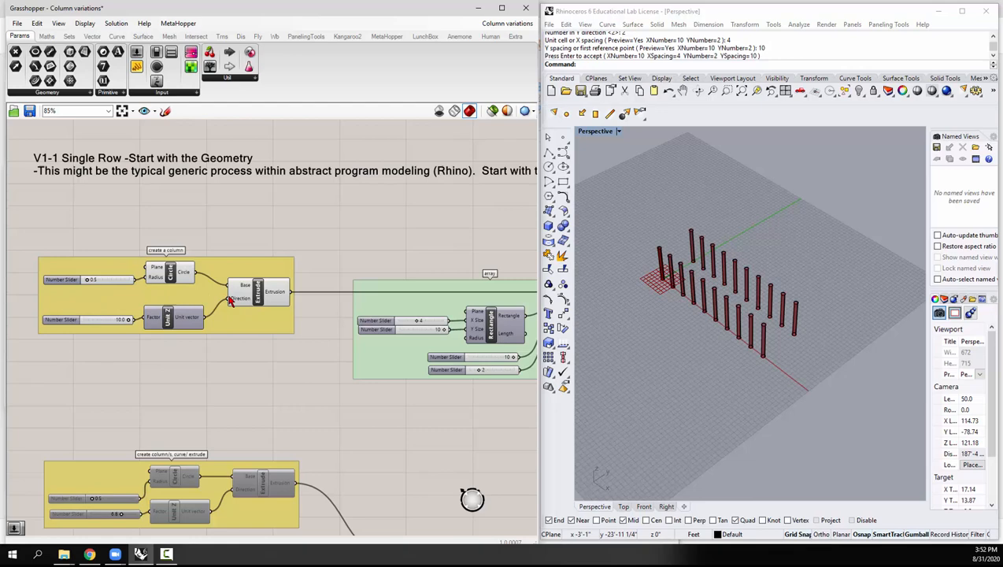
pyautogui.moveTo(533, 238)
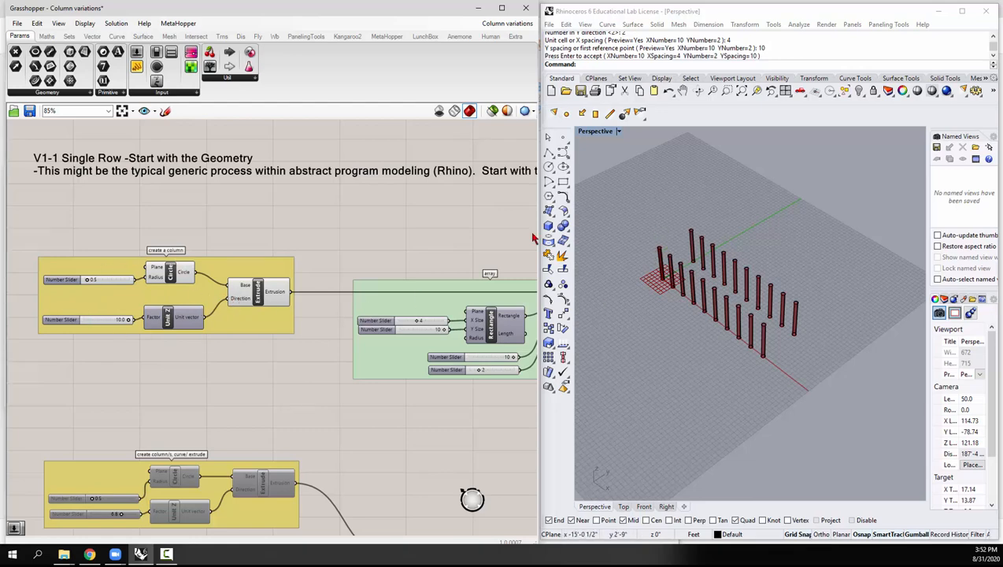
# Zoom the Grasshopper canvas onto the create-a-column and array groups.
pyautogui.scroll(-3)
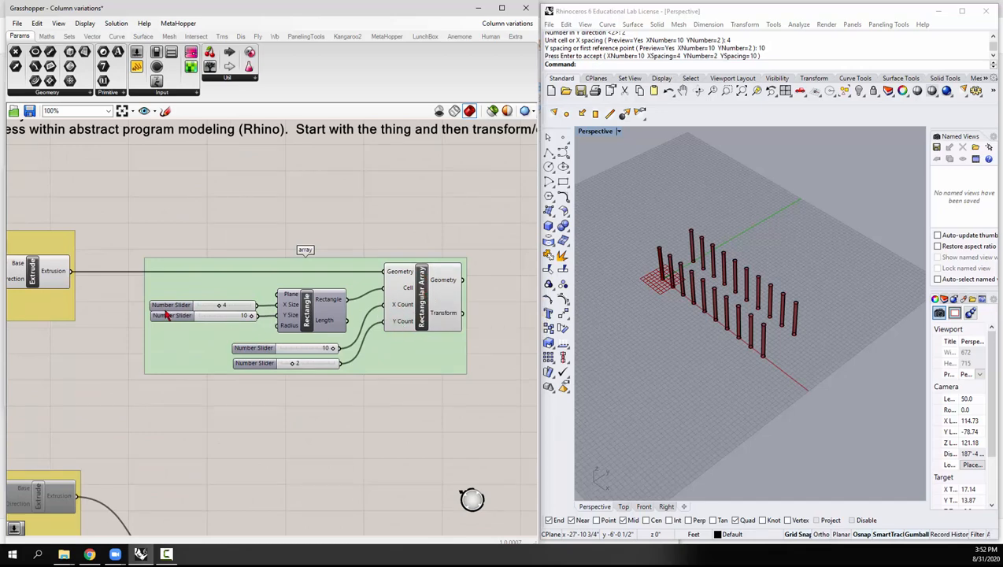
# Toggle the Rectangle preview and vary the X and Y cell-size sliders.
pyautogui.click(172, 318)
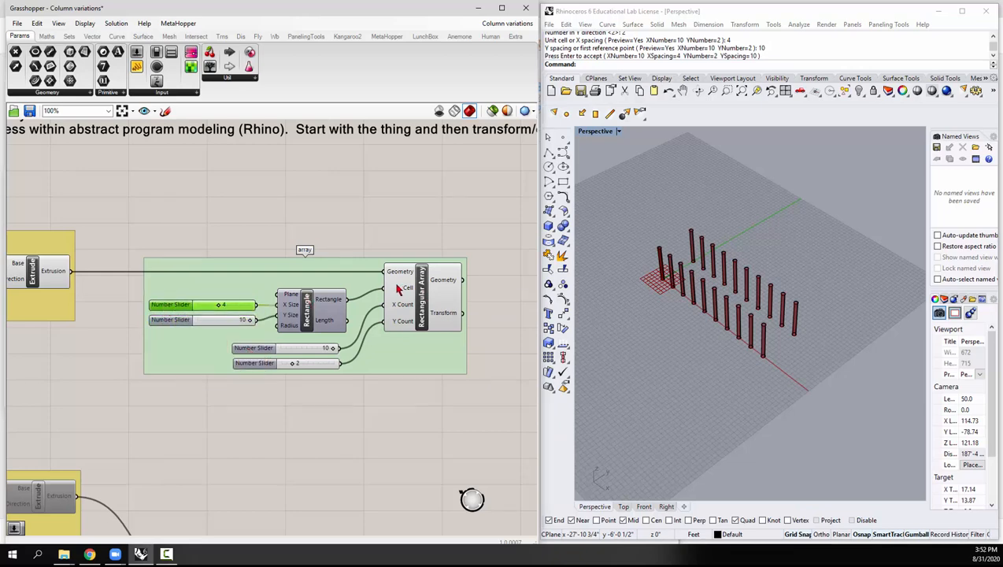
pyautogui.rightClick(328, 299)
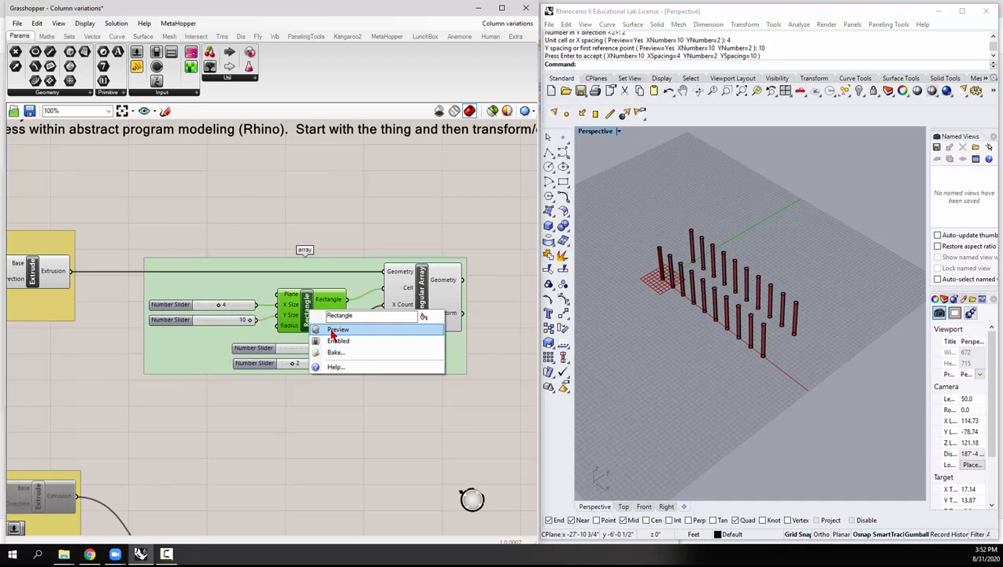
pyautogui.click(337, 329)
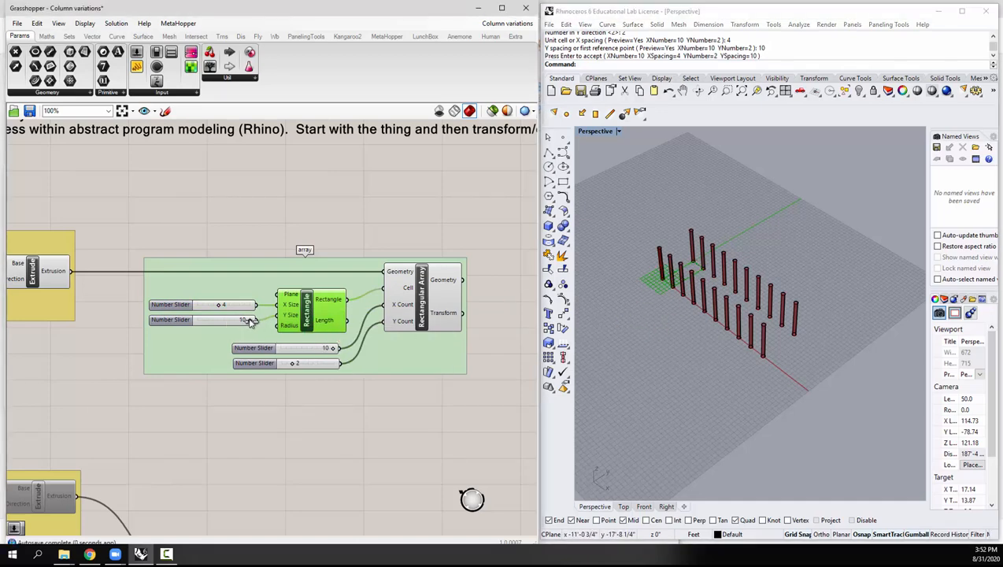
pyautogui.moveTo(248, 318); pyautogui.dragTo(240, 318)
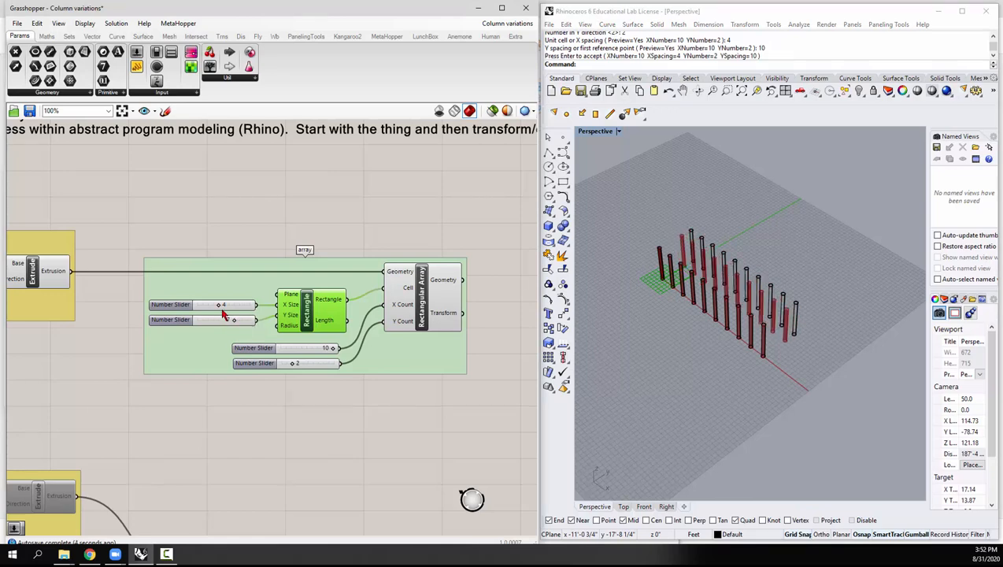
pyautogui.moveTo(219, 305); pyautogui.dragTo(228, 305)
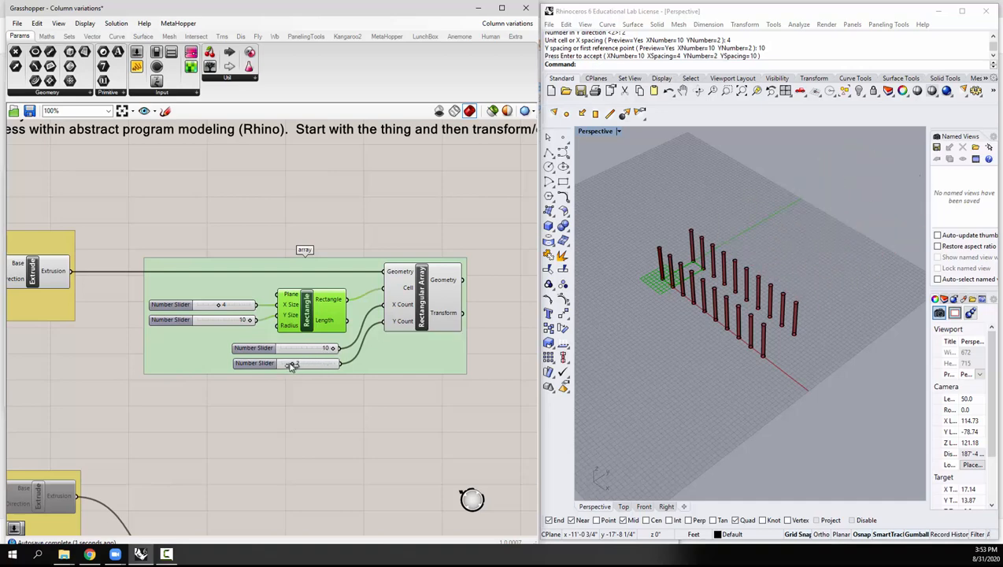
# Test a larger column radius on the slider, then settle it at 0.9.
pyautogui.scroll(-3)
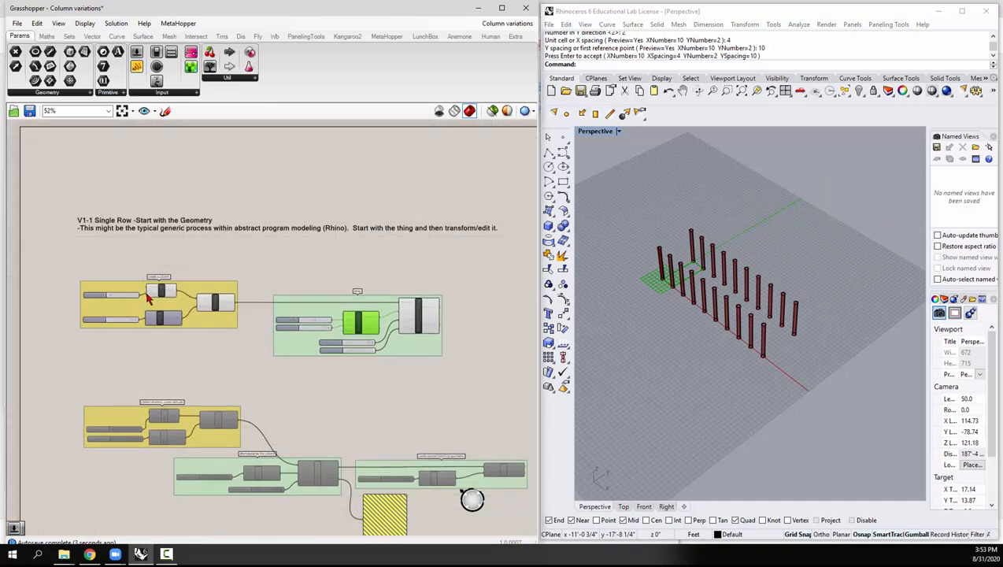
pyautogui.scroll(3)
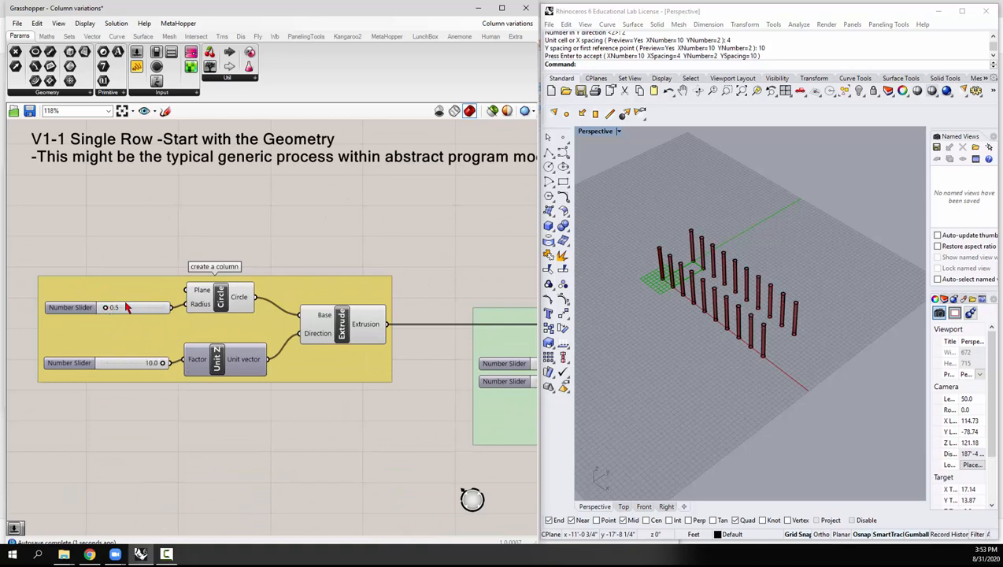
pyautogui.moveTo(106, 306); pyautogui.dragTo(145, 307)
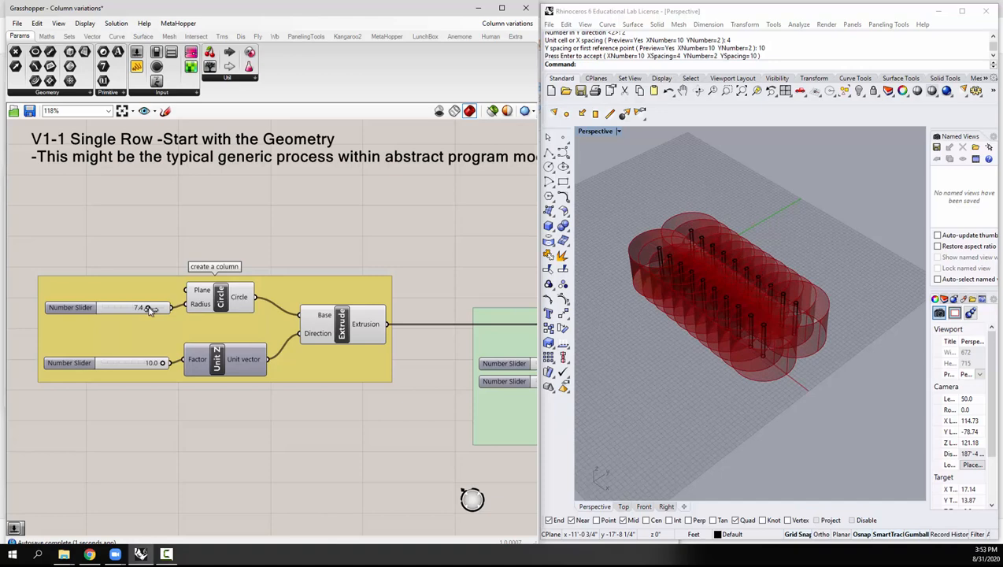
pyautogui.moveTo(141, 307); pyautogui.dragTo(114, 307)
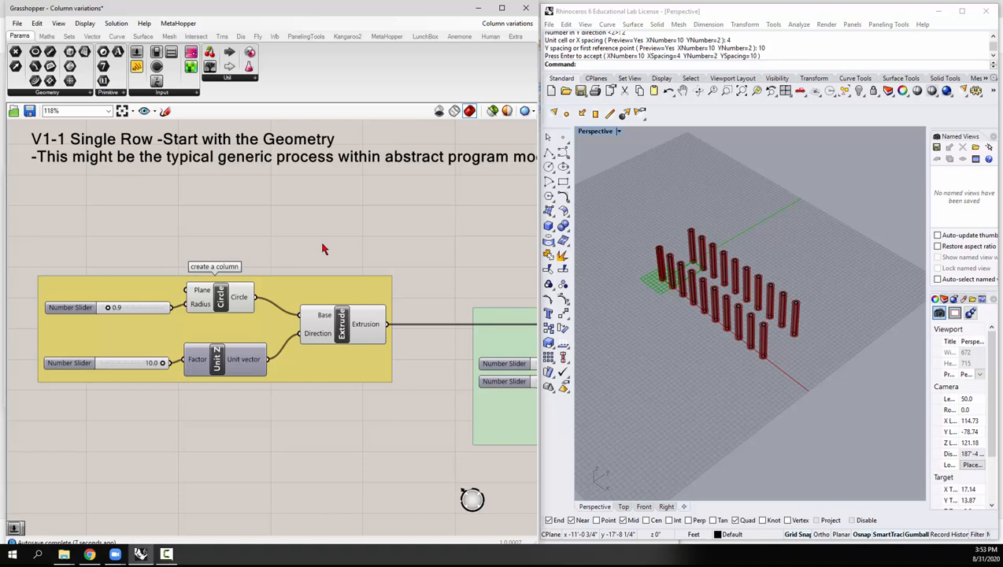
pyautogui.moveTo(329, 247)
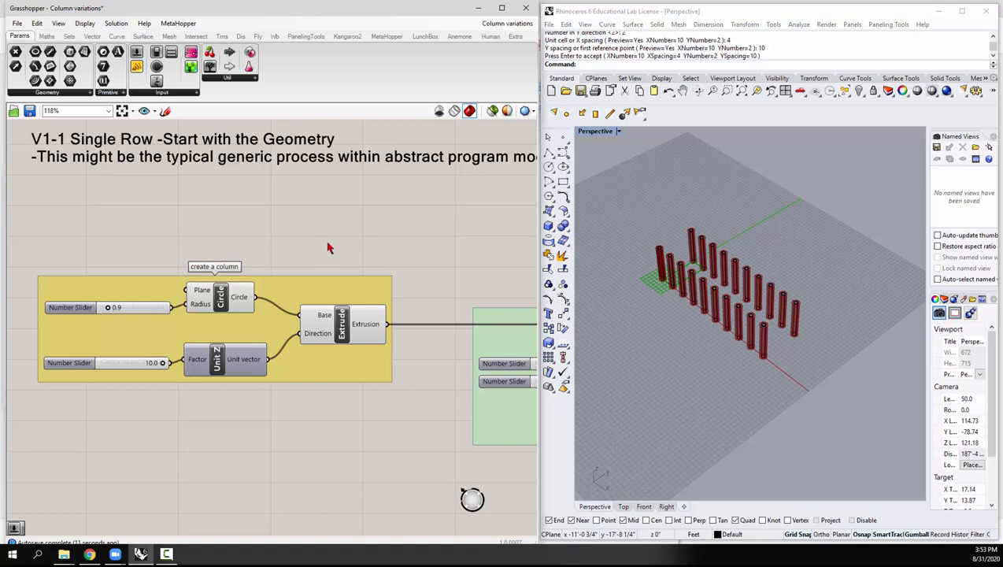
pyautogui.moveTo(286, 248)
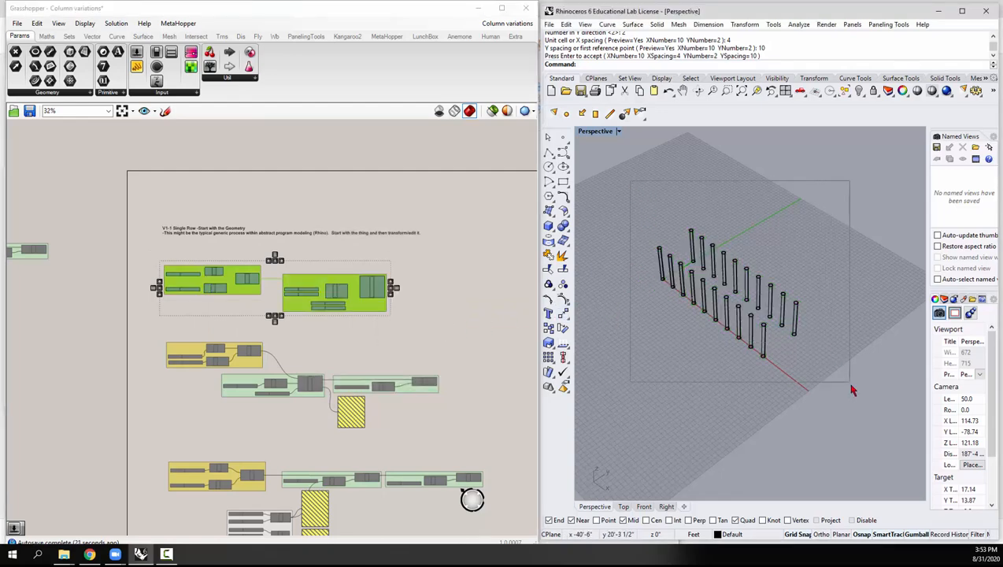
# Delete the twenty modelled extrusions and rezoom the Grasshopper canvas onto the definitions.
pyautogui.press('Delete')
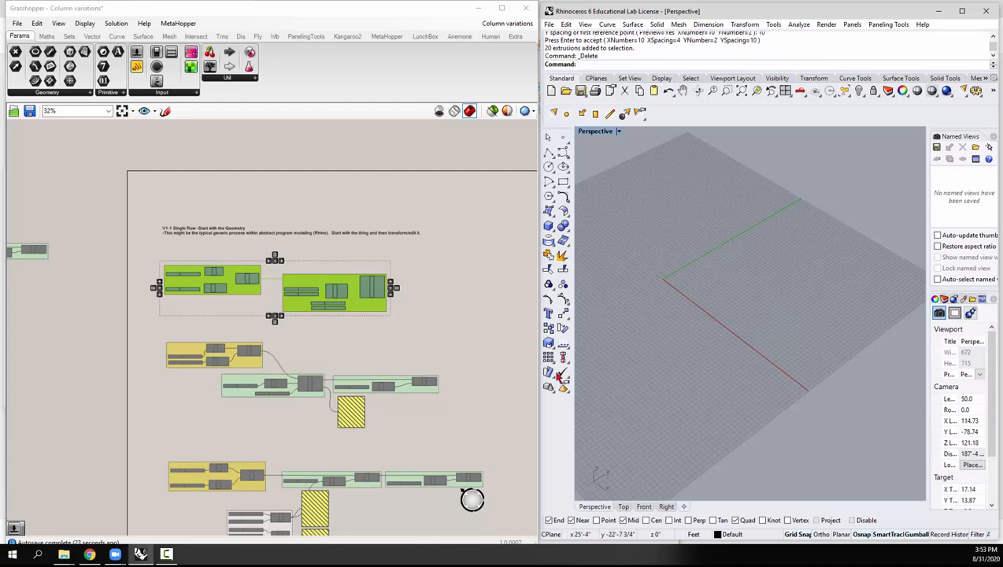
pyautogui.scroll(-3)
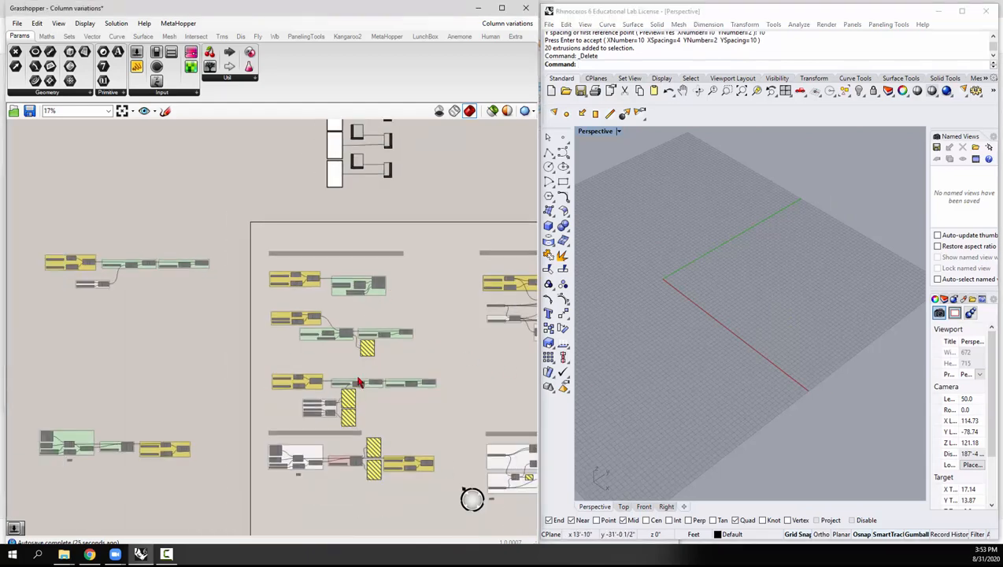
pyautogui.scroll(3)
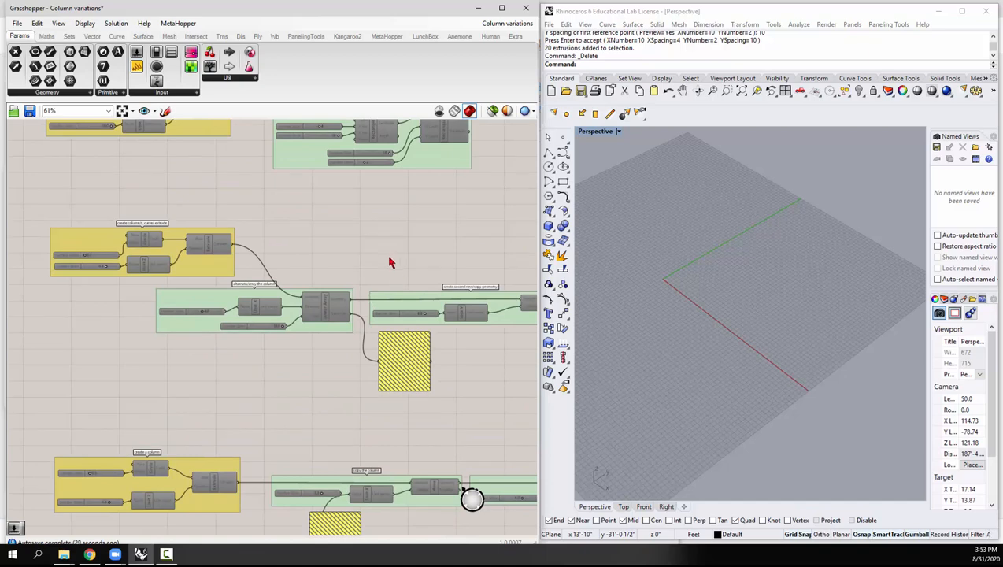
pyautogui.scroll(-3)
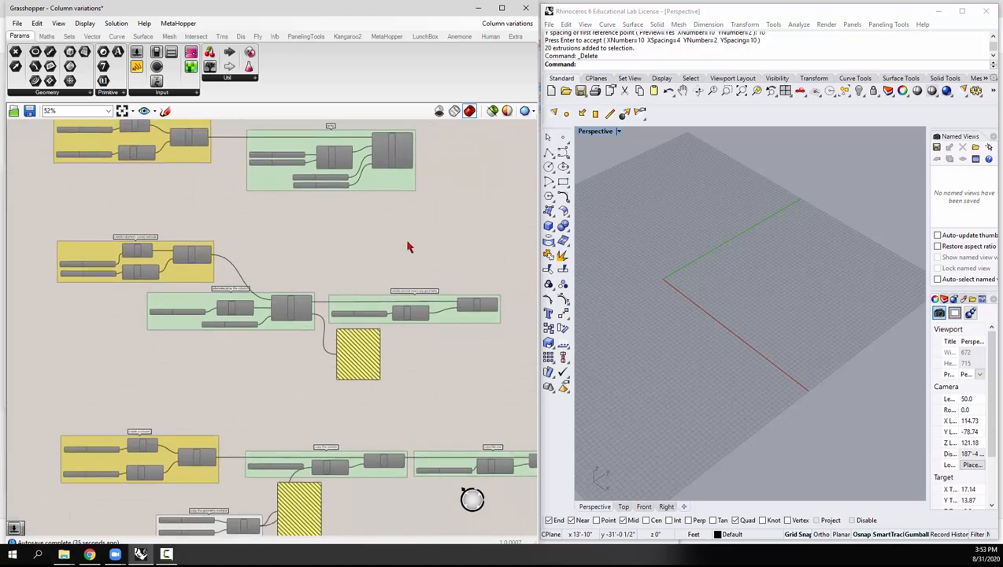
pyautogui.moveTo(271, 284)
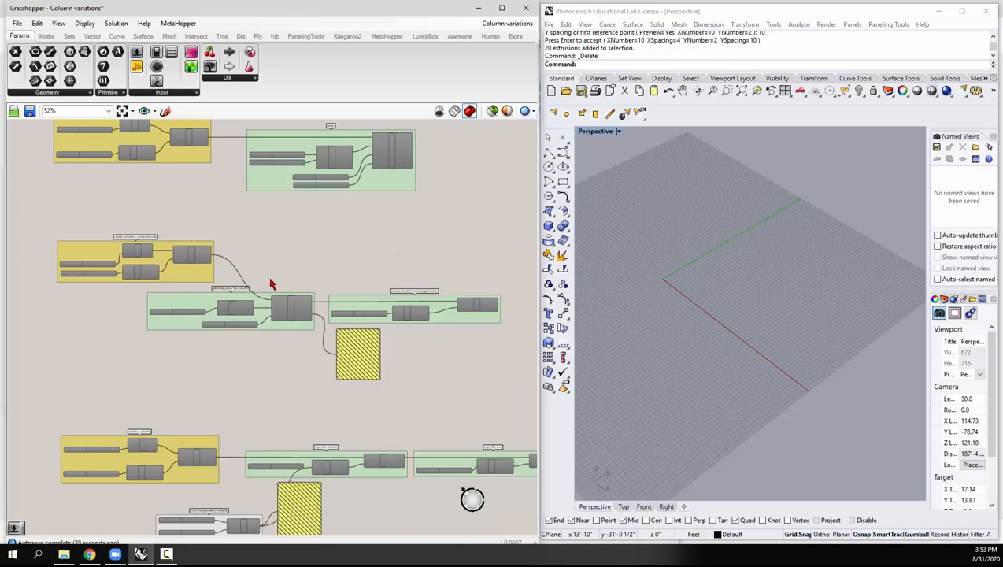
# Preview the linear array group and widen the gap between its two rows.
pyautogui.moveTo(272, 282); pyautogui.dragTo(518, 392)
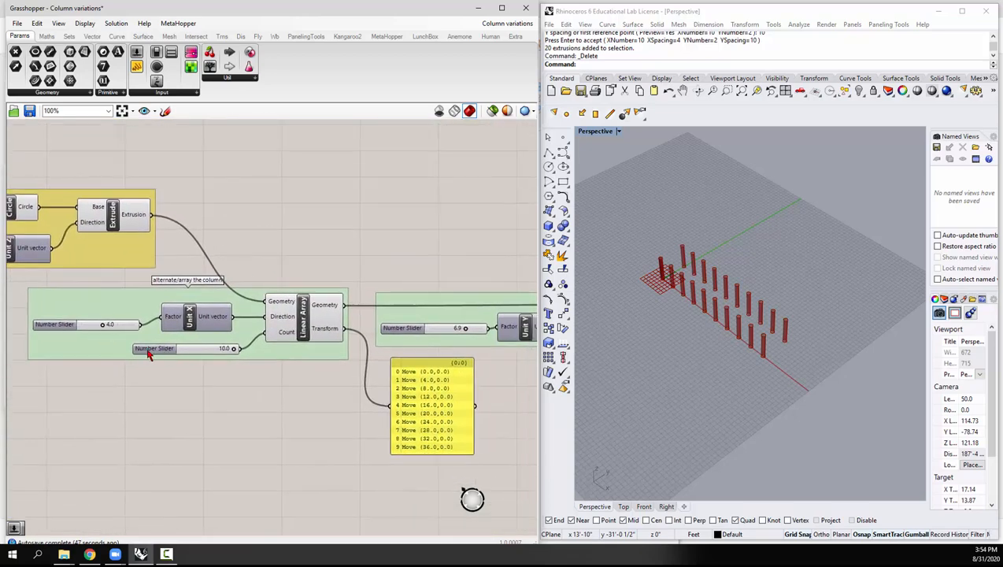
pyautogui.moveTo(305, 358)
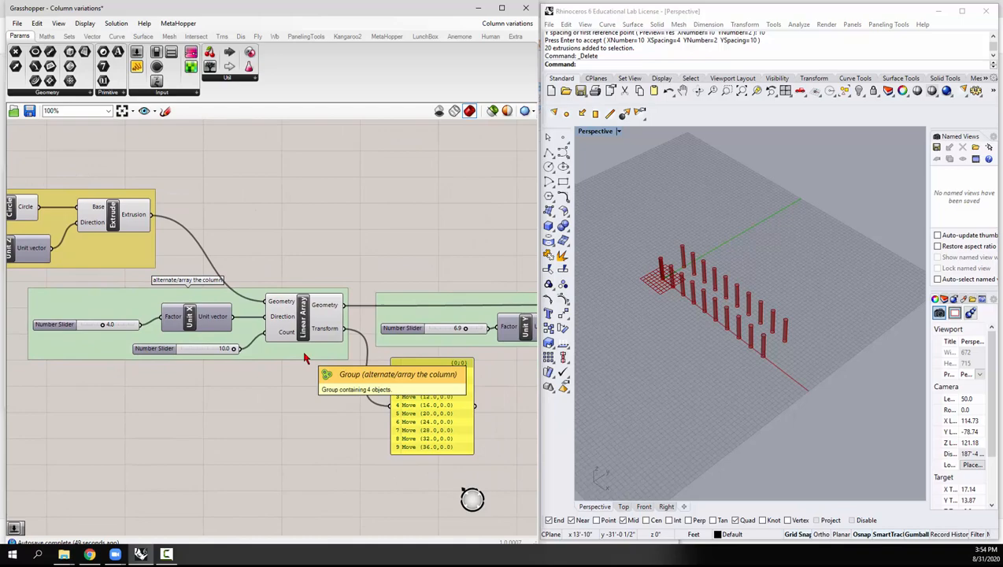
pyautogui.scroll(-3)
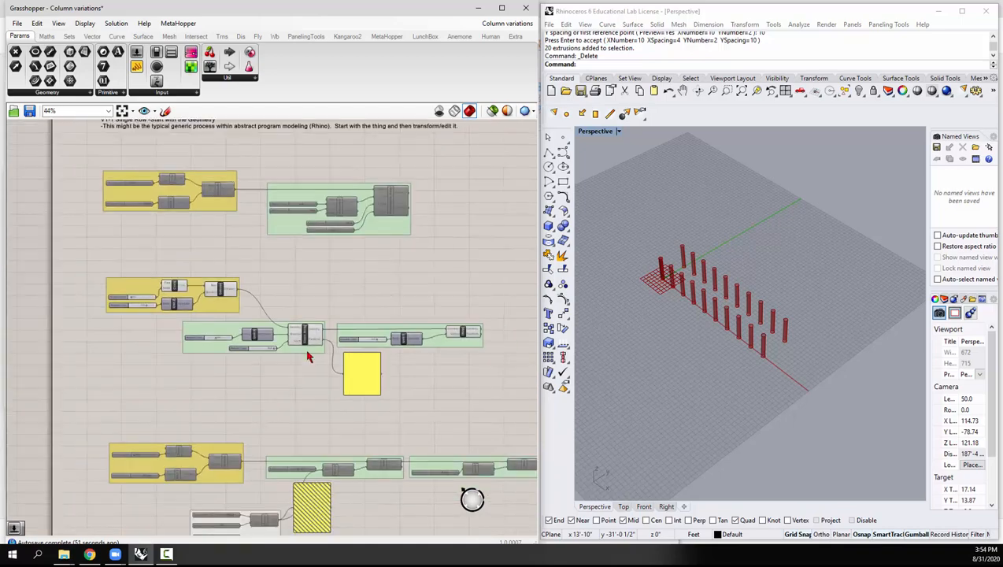
pyautogui.scroll(3)
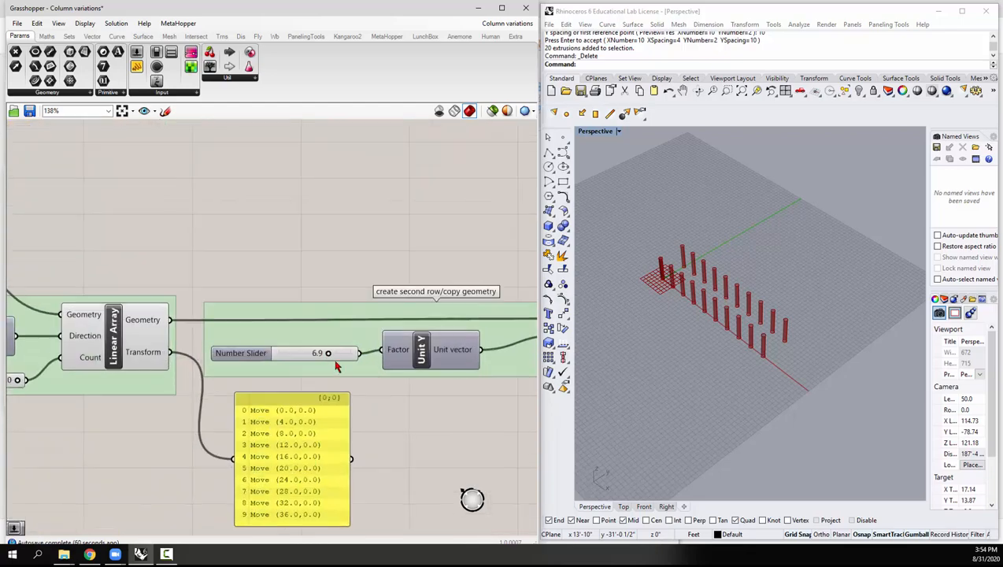
pyautogui.moveTo(328, 353); pyautogui.dragTo(340, 353)
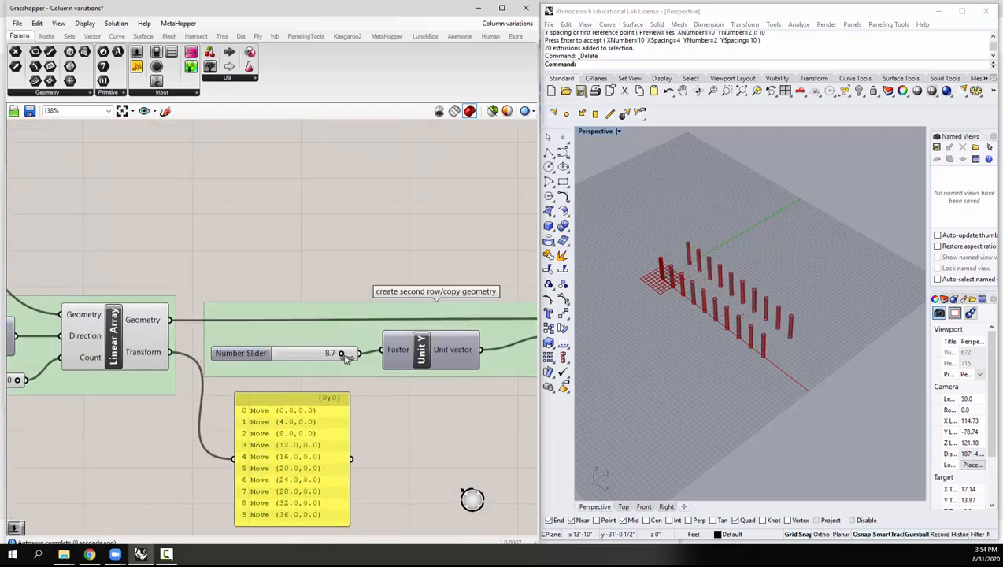
pyautogui.scroll(-3)
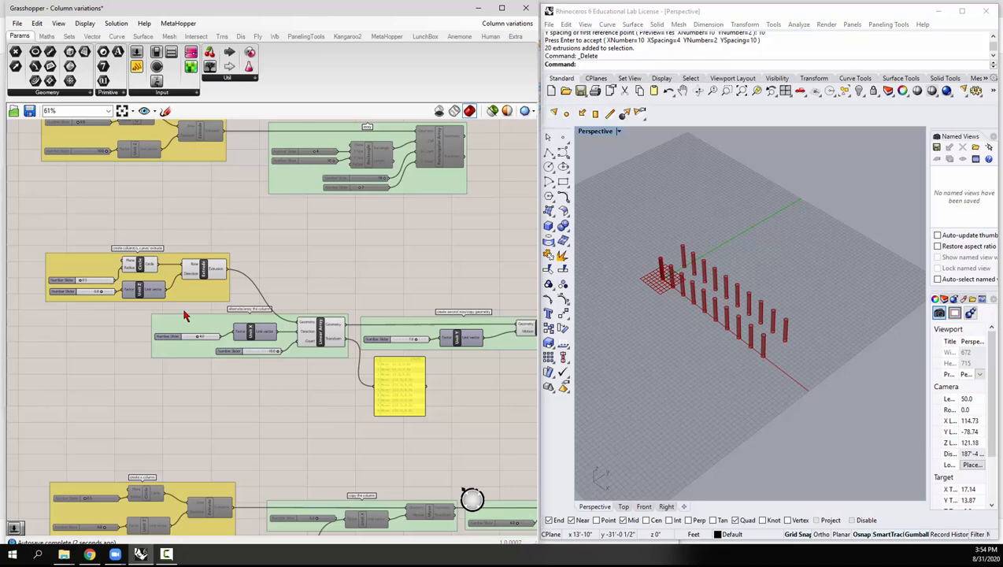
pyautogui.moveTo(257, 390)
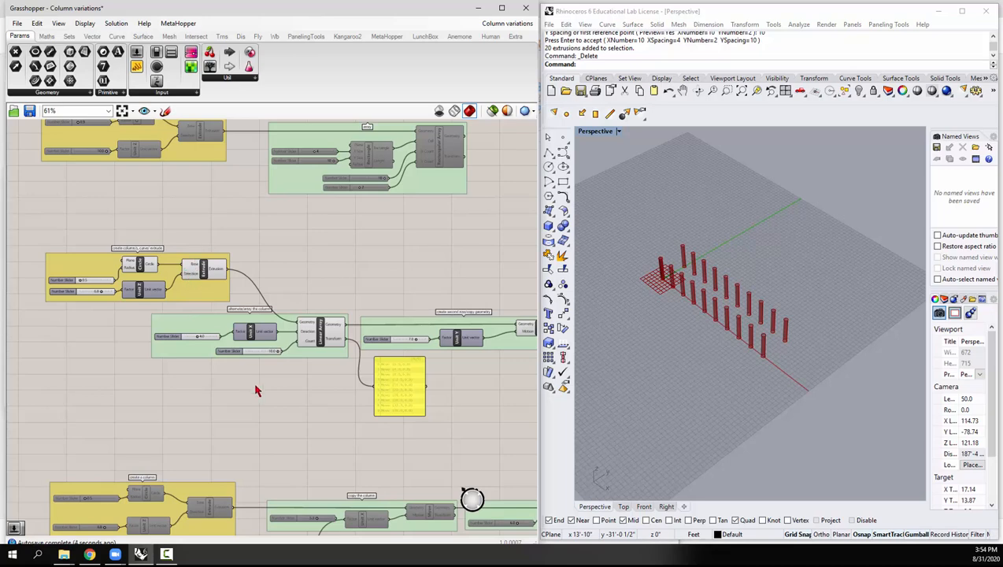
pyautogui.scroll(-3)
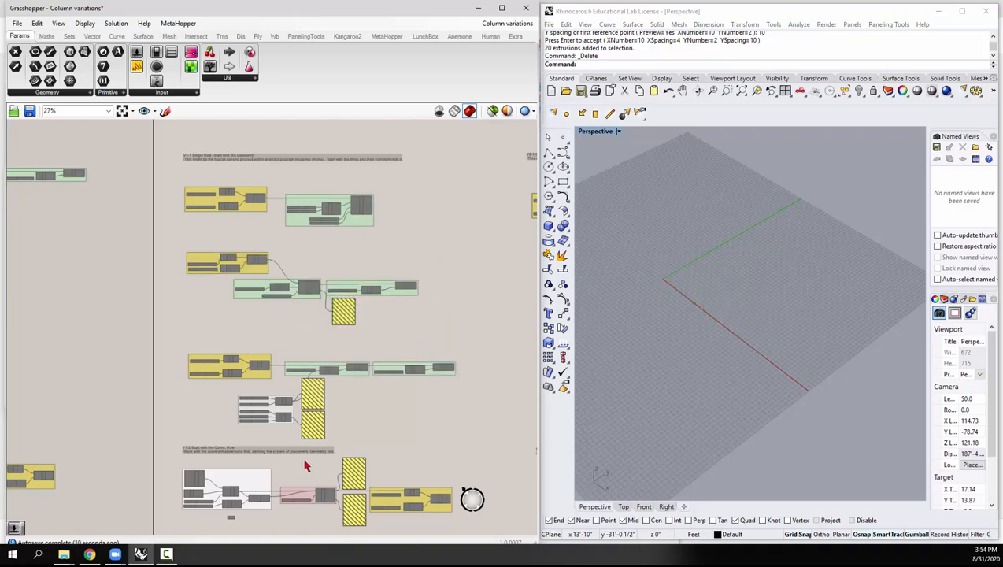
# Zoom into the Range-driven copy-the-column definition.
pyautogui.scroll(3)
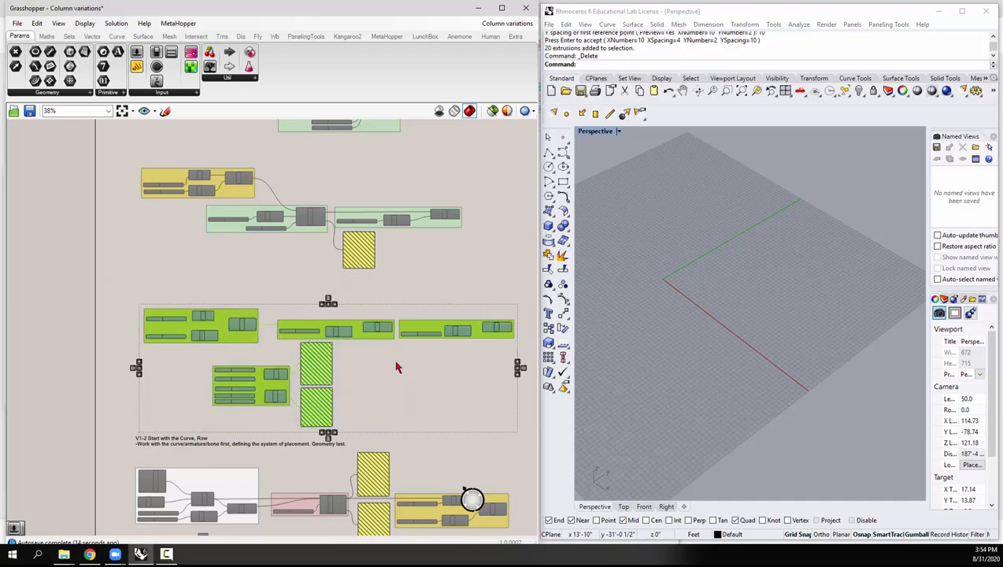
pyautogui.scroll(3)
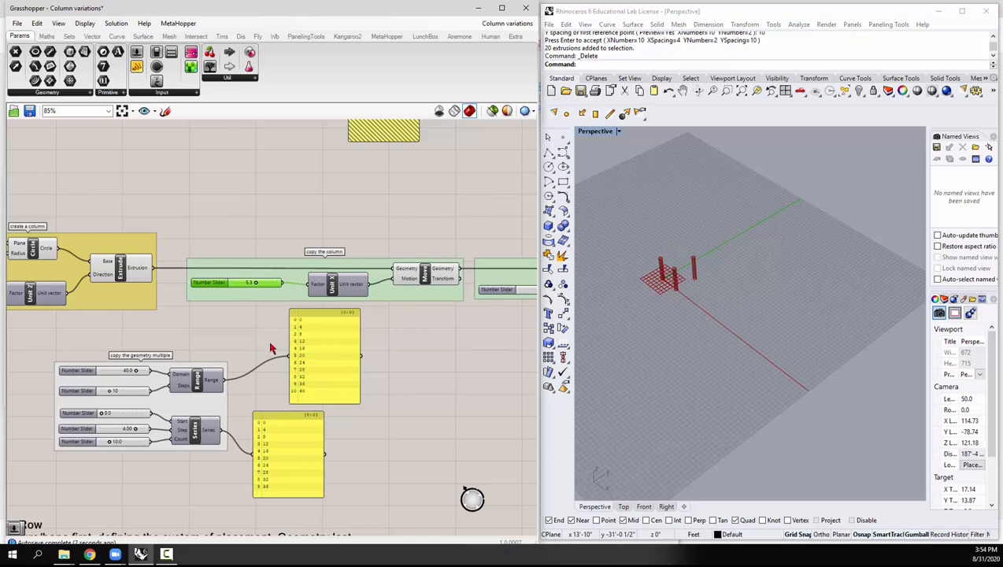
pyautogui.moveTo(228, 415)
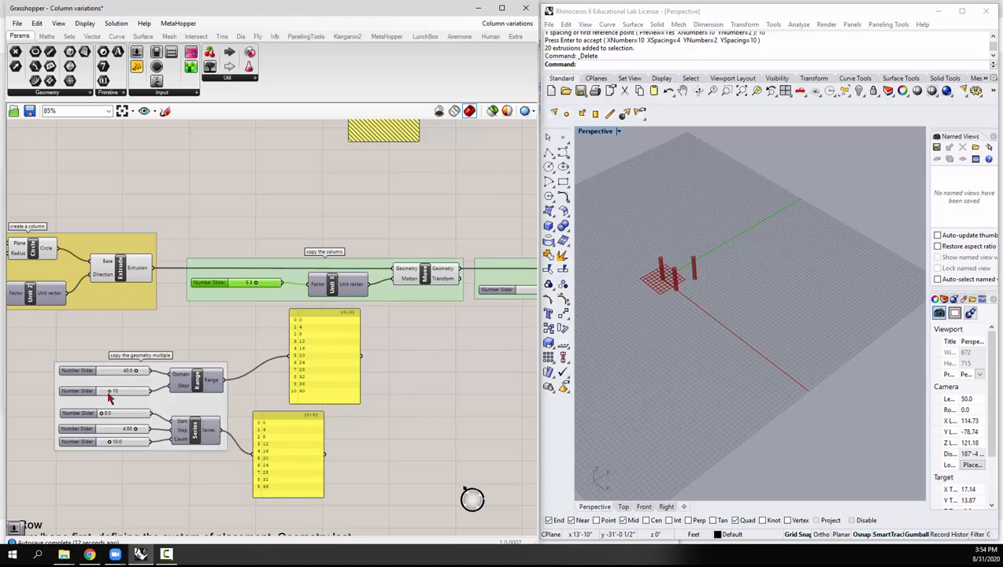
pyautogui.moveTo(117, 397)
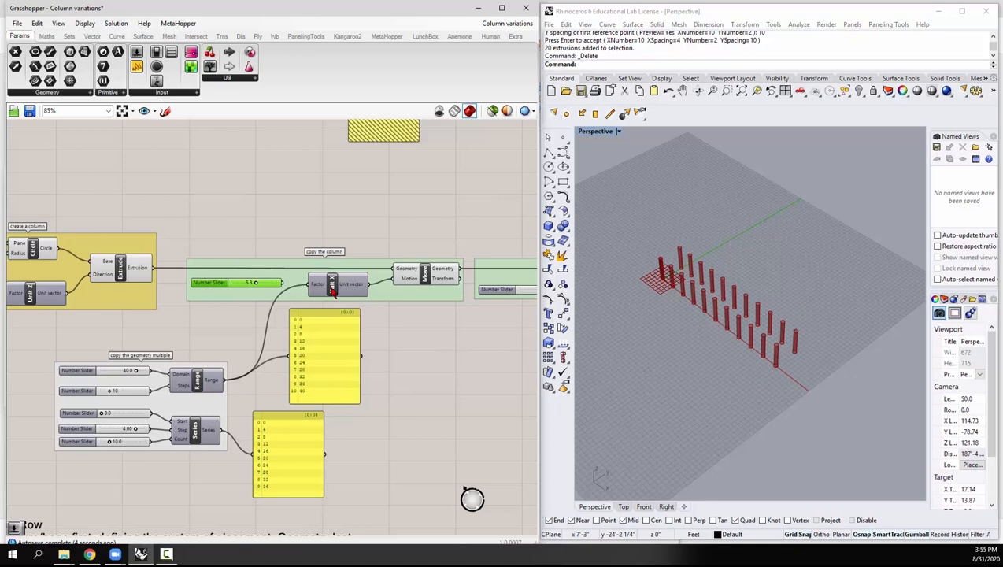
# Drag the Range Steps slider down to 8, giving two rows of nine columns.
pyautogui.scroll(-3)
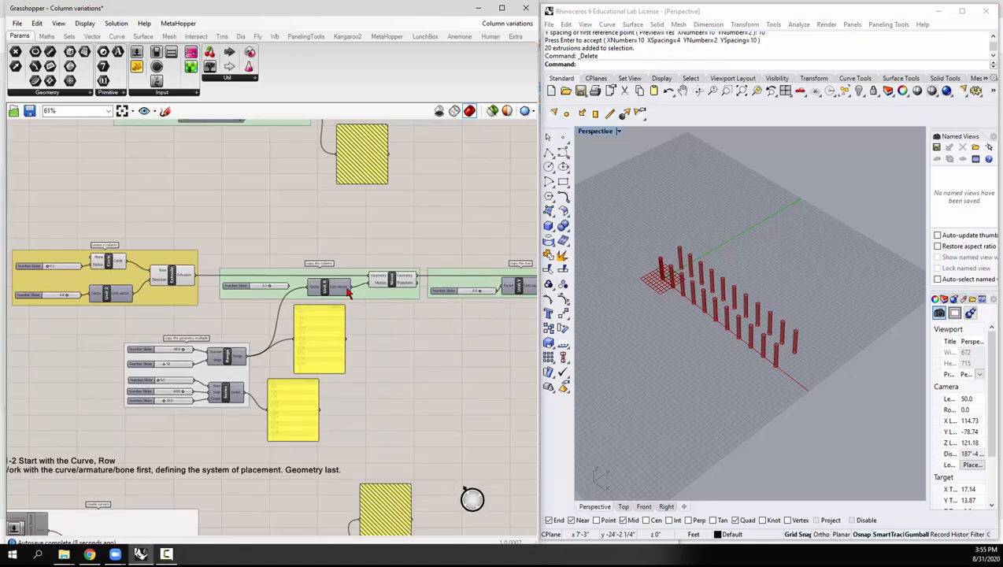
pyautogui.moveTo(319, 303)
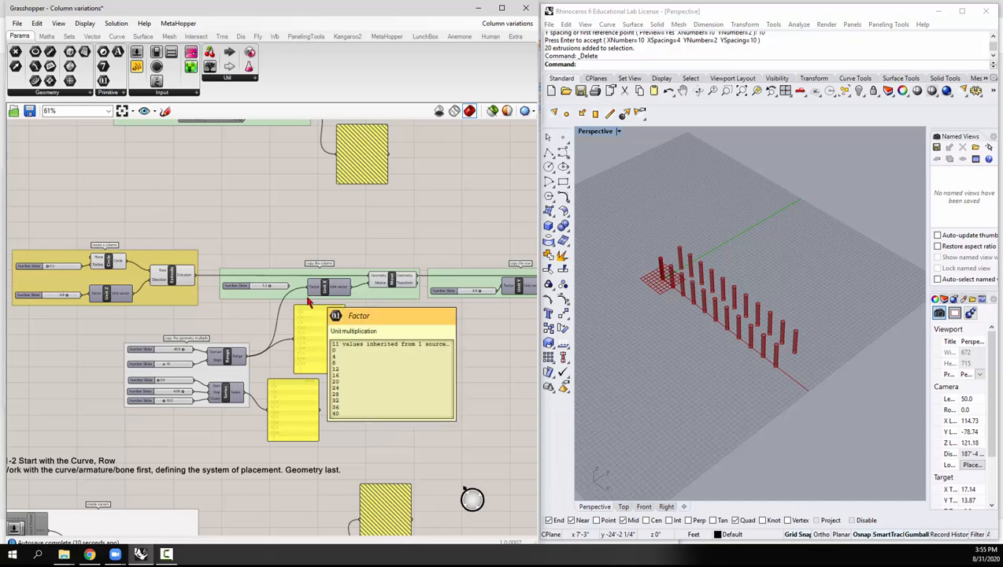
pyautogui.scroll(3)
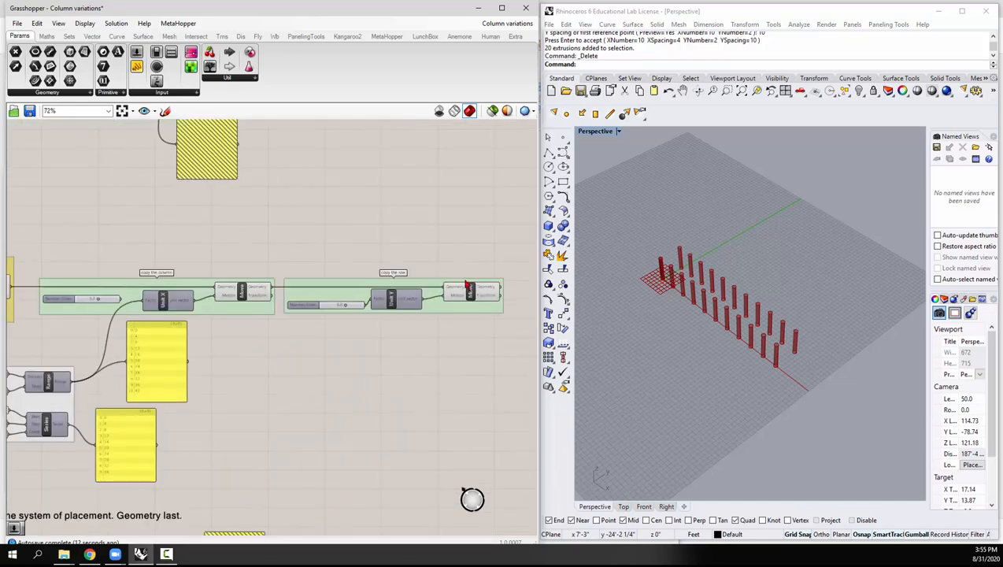
pyautogui.click(468, 293)
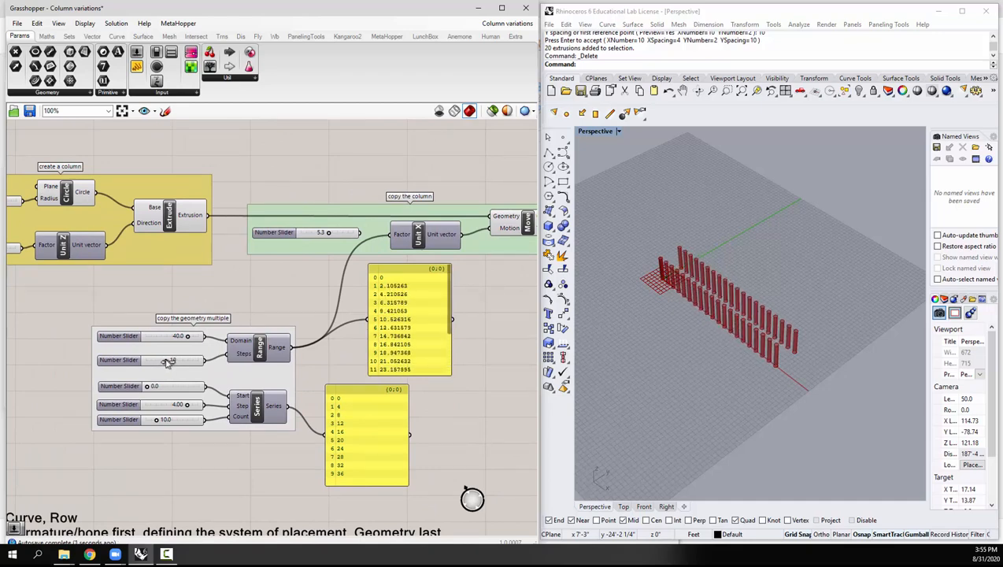
pyautogui.moveTo(169, 360); pyautogui.dragTo(165, 360)
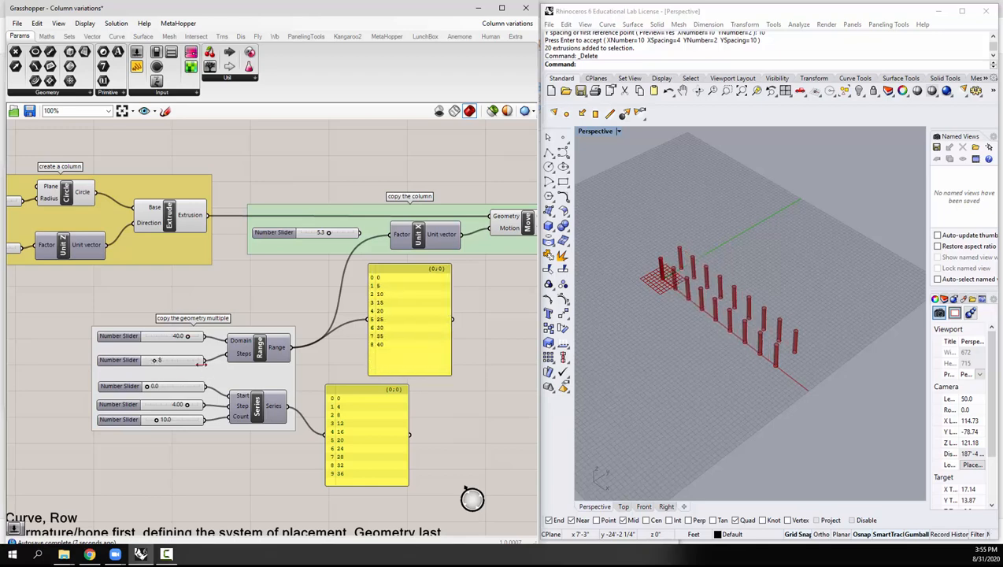
pyautogui.moveTo(169, 381)
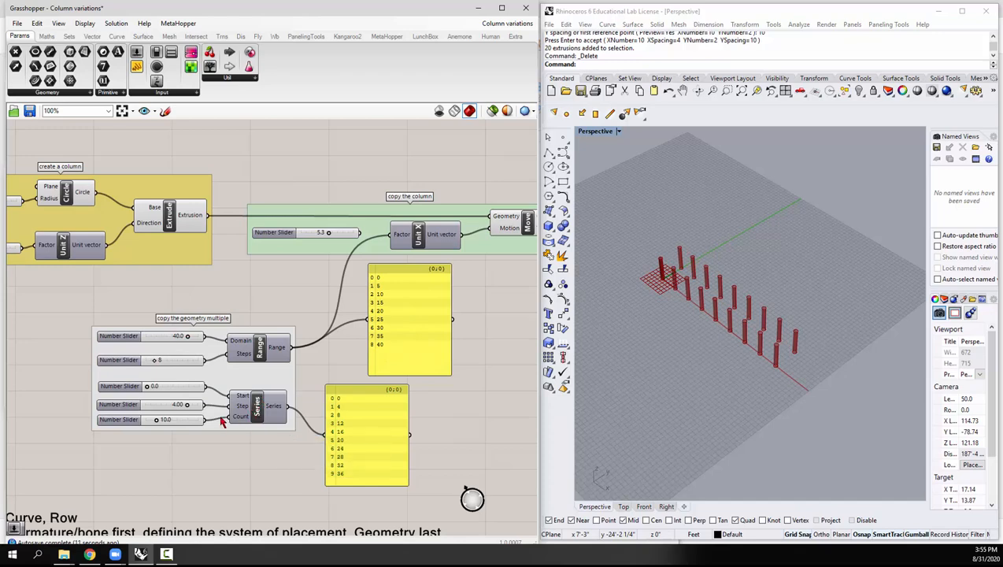
pyautogui.moveTo(181, 413)
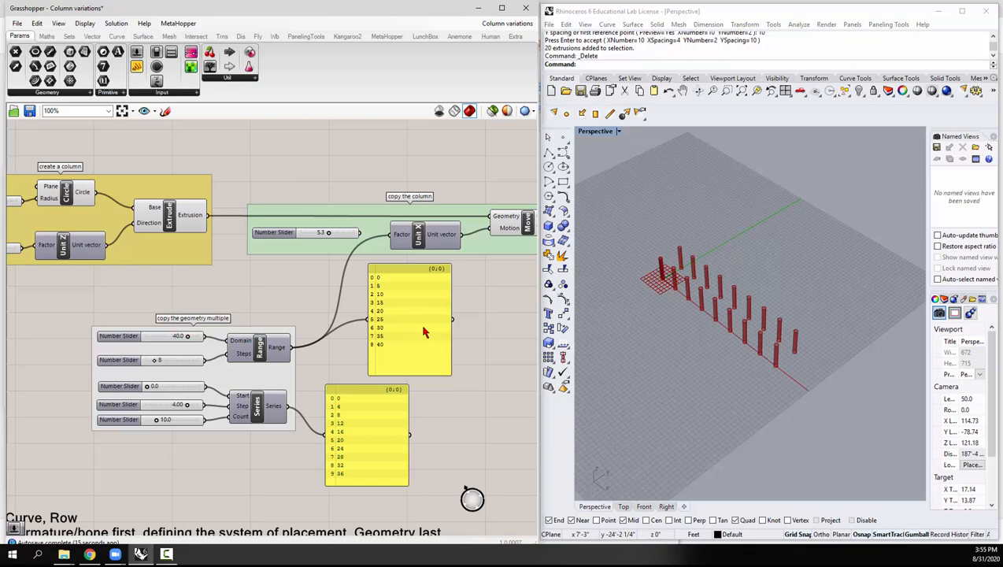
pyautogui.moveTo(274, 326)
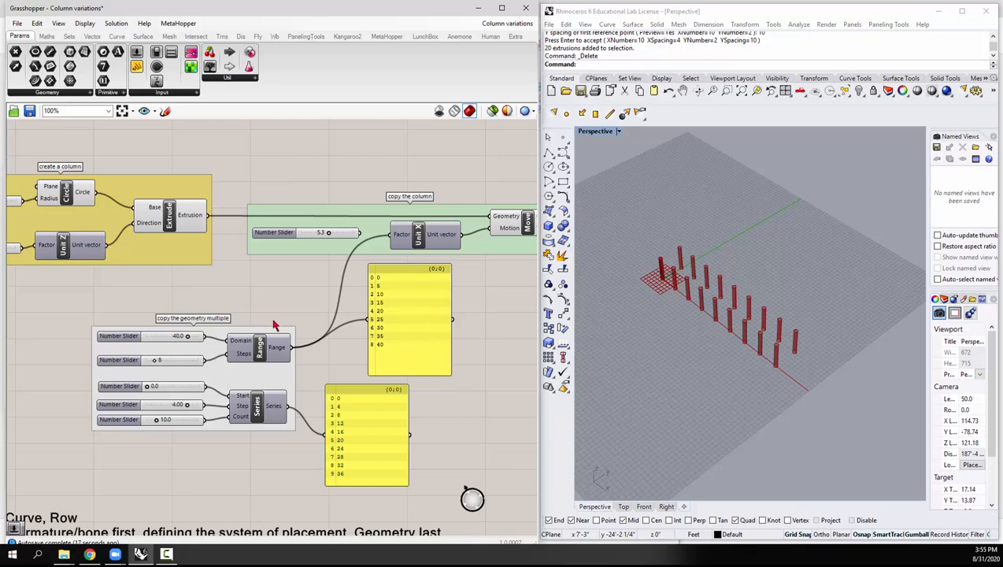
pyautogui.moveTo(283, 276)
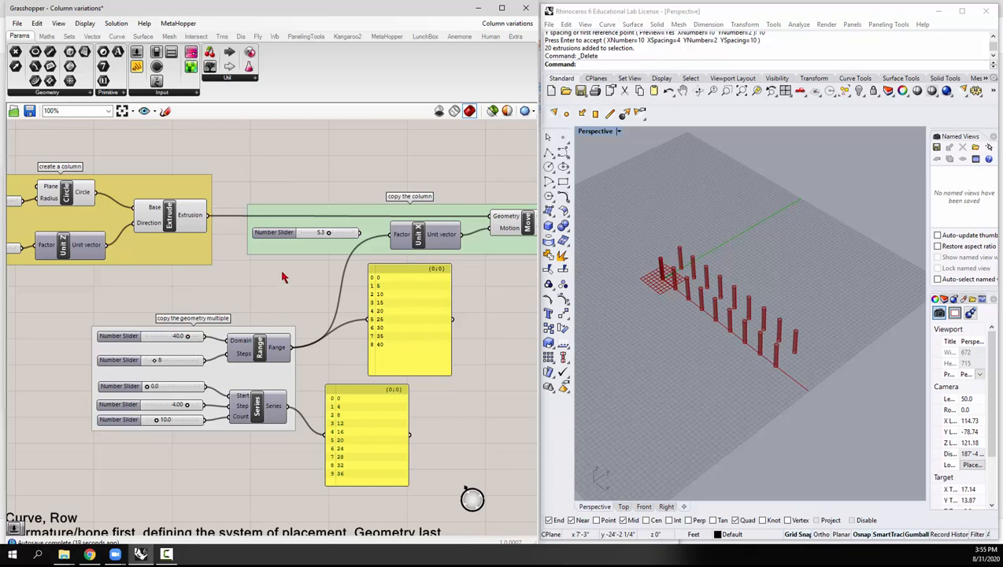
pyautogui.scroll(-3)
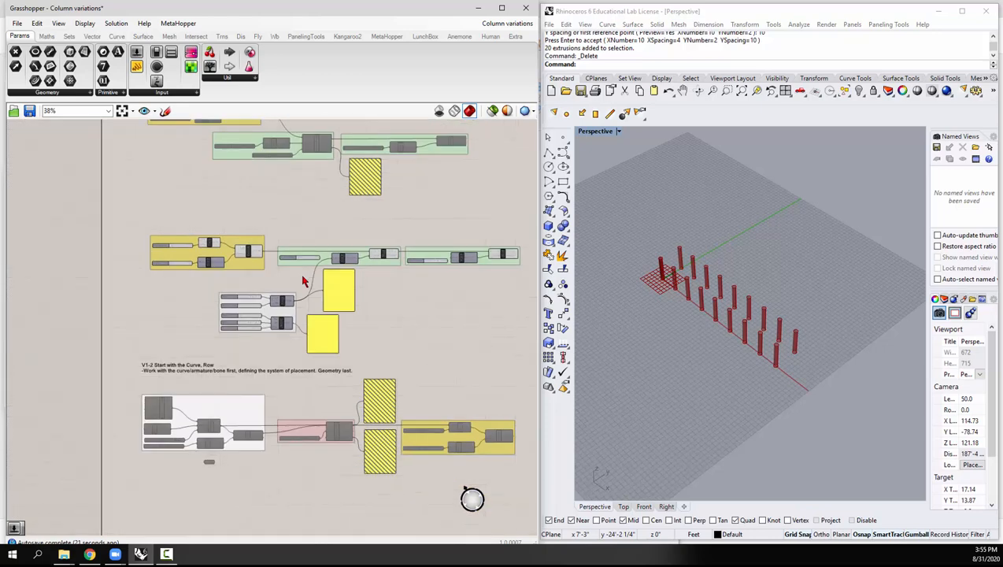
pyautogui.scroll(-3)
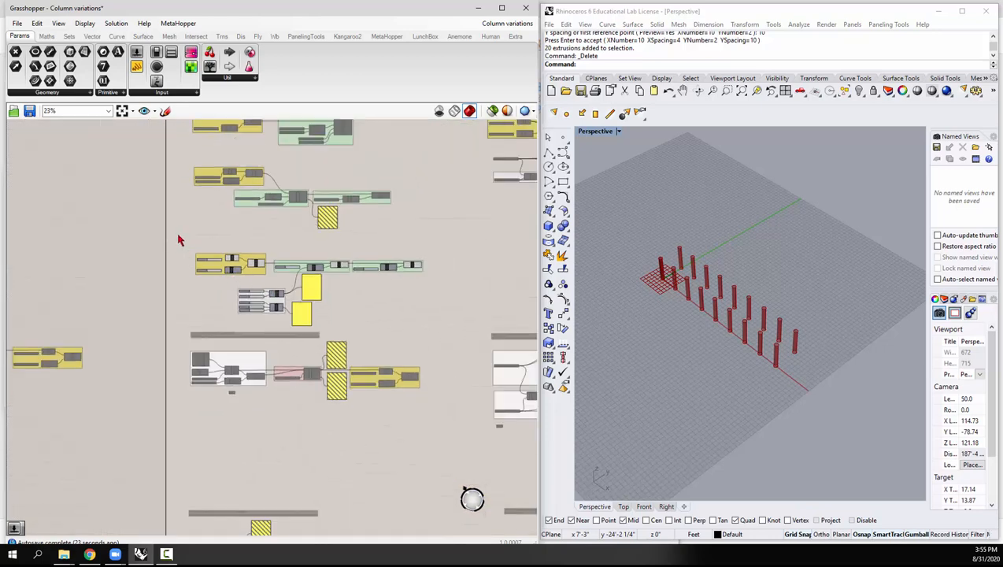